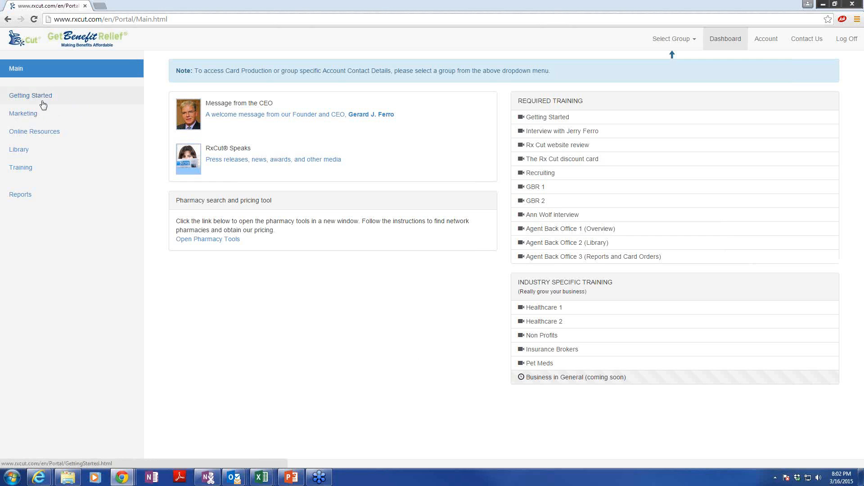
# Step: Review the Account Login details on the My Account page and save them
pyautogui.click(672, 39)
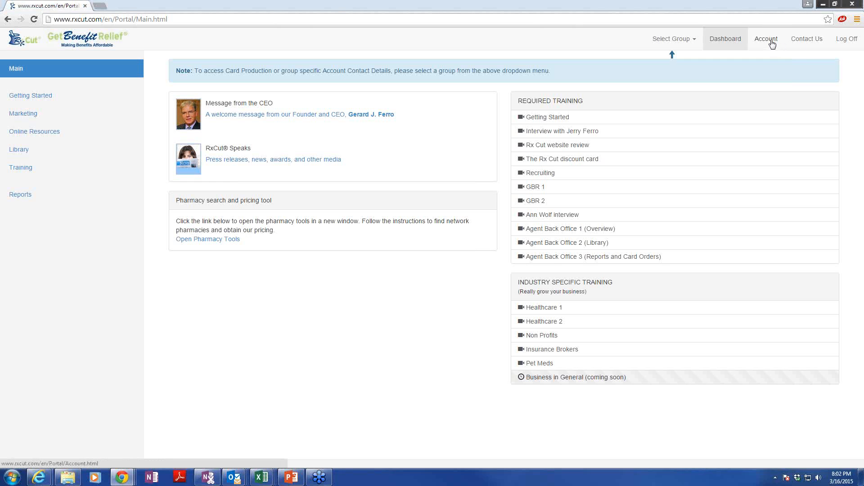
pyautogui.click(765, 39)
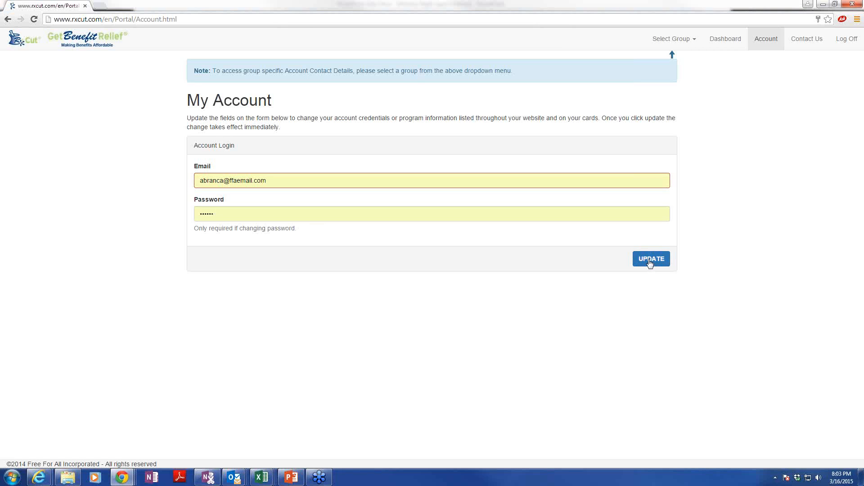
pyautogui.click(807, 38)
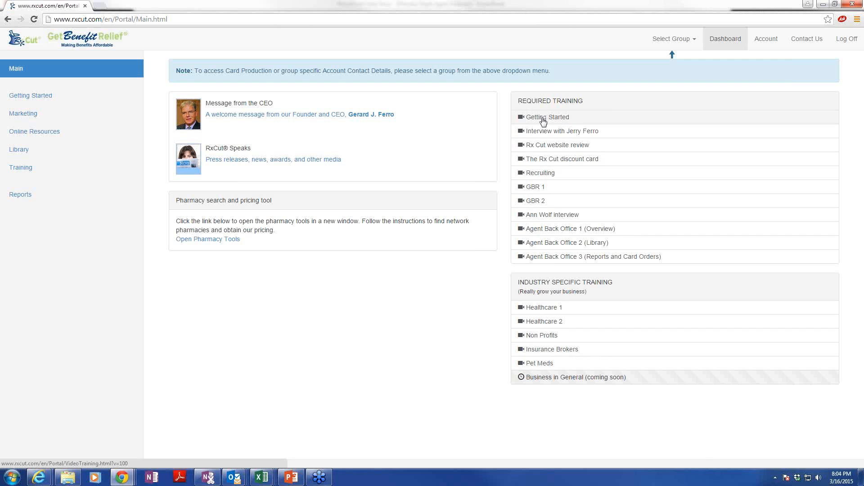
# Step: Start the Getting Started video under Required Training
pyautogui.click(34, 132)
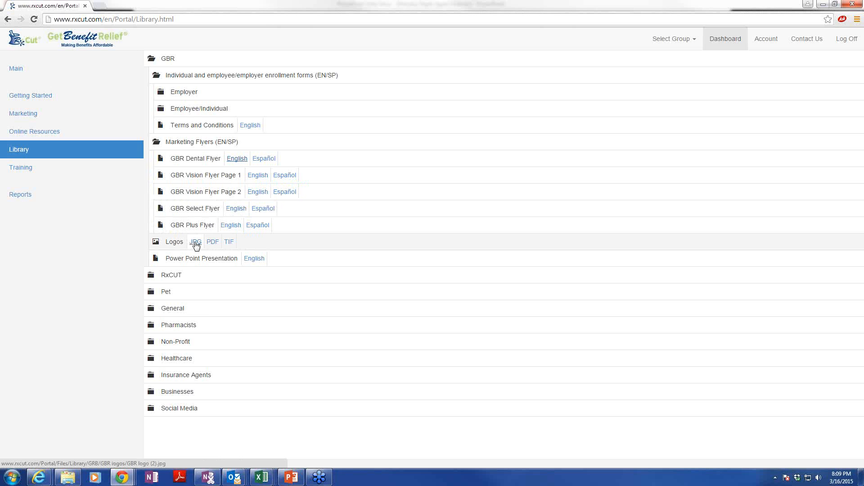
# Step: Download the GBR logo as a TIF file from the Logos row
pyautogui.click(229, 241)
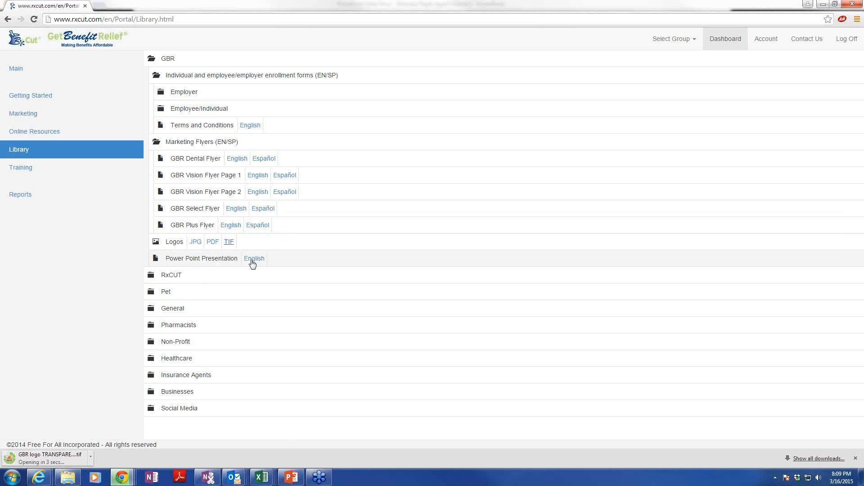
# Step: View the English Power Point Presentation PDF down to the GBR Plus page
pyautogui.click(253, 259)
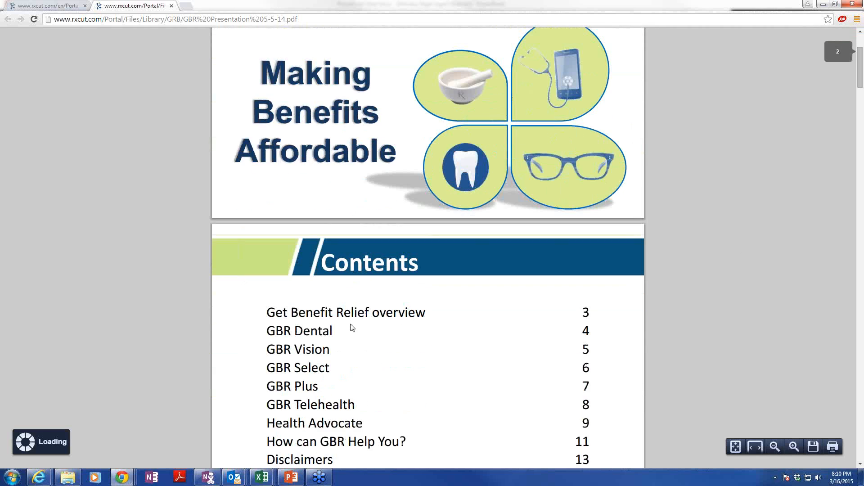
pyautogui.scroll(-3)
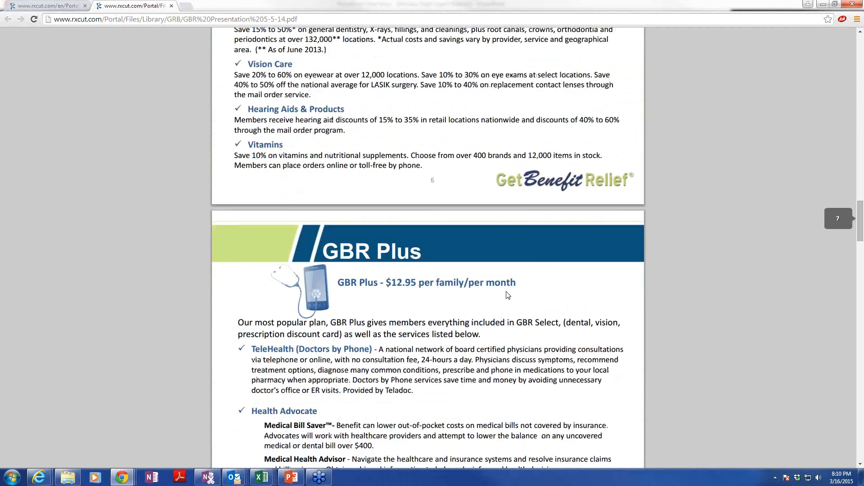
pyautogui.scroll(-3)
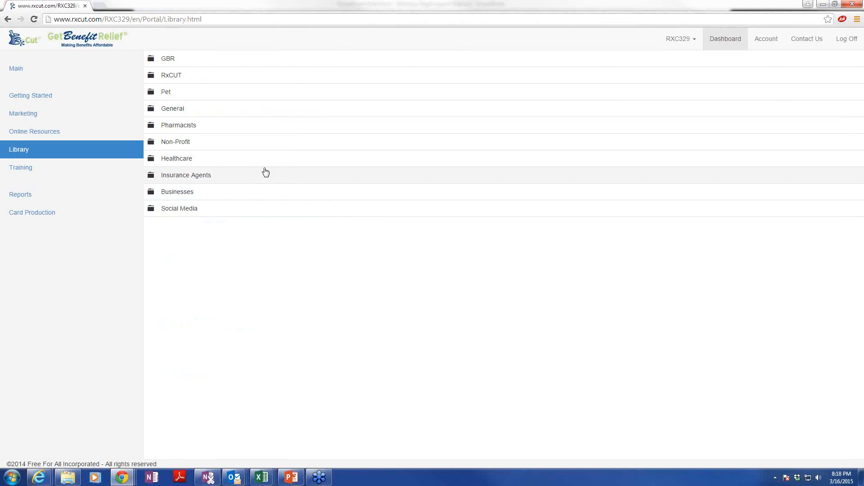
pyautogui.click(176, 141)
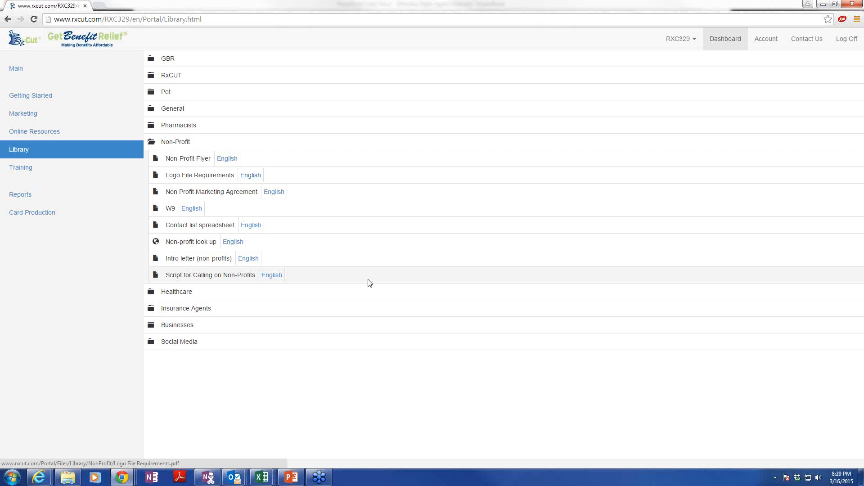
# Step: Download the English Intro letter (non-profits) from the Non-Profit folder
pyautogui.click(248, 258)
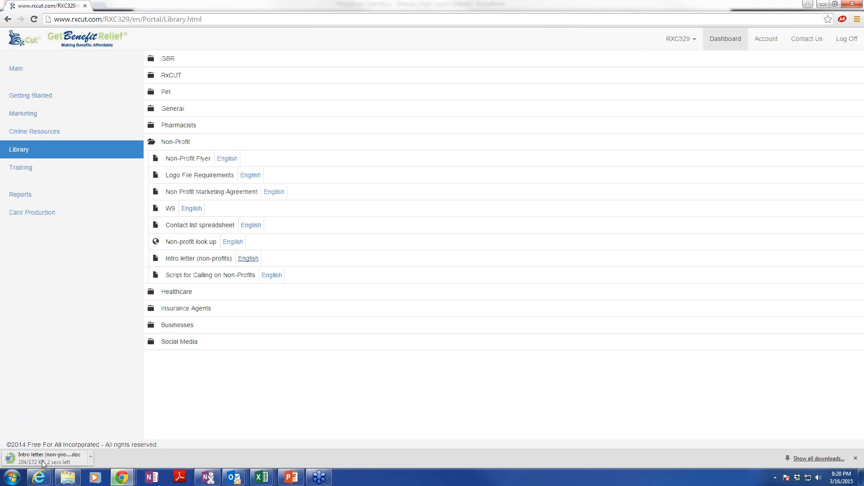
# Step: View the downloaded health care provider press release in Word Protected View
pyautogui.click(46, 454)
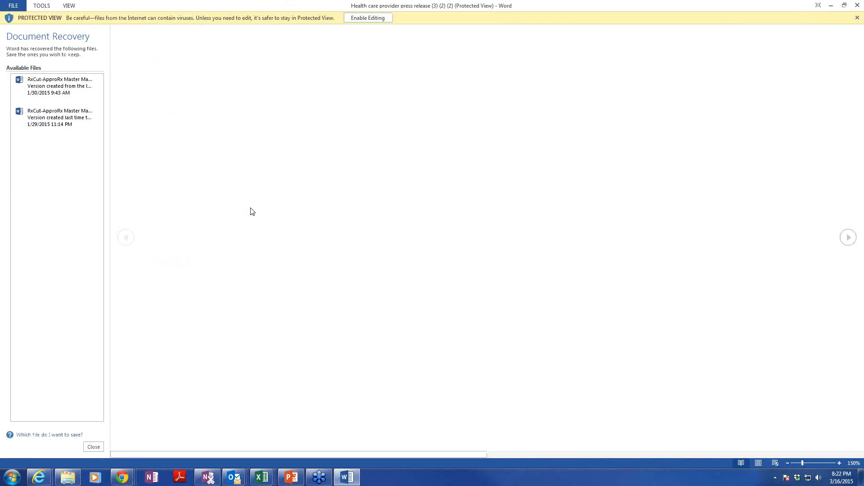
pyautogui.click(367, 18)
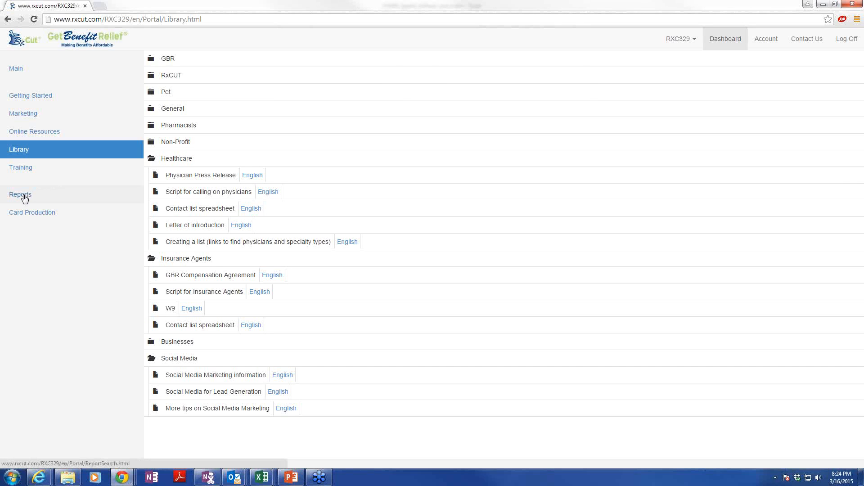
pyautogui.click(20, 195)
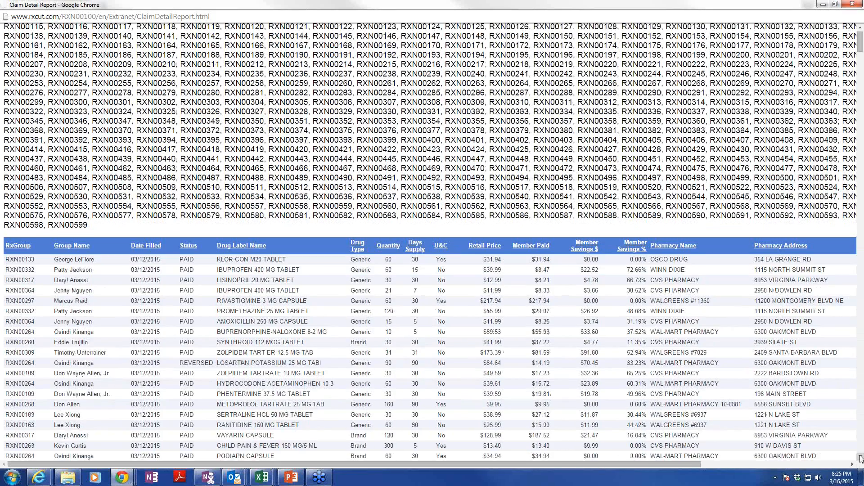
# Step: Scroll the Claim Detail Report down to the paid and reversed claims rows
pyautogui.scroll(-3)
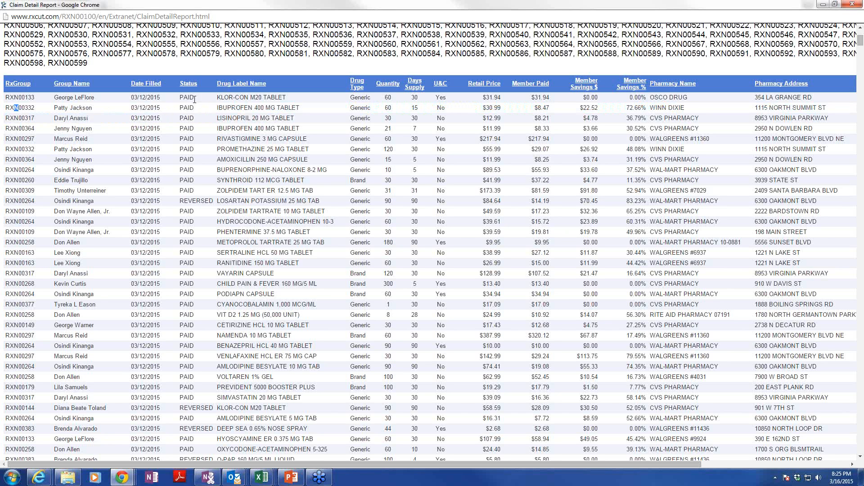